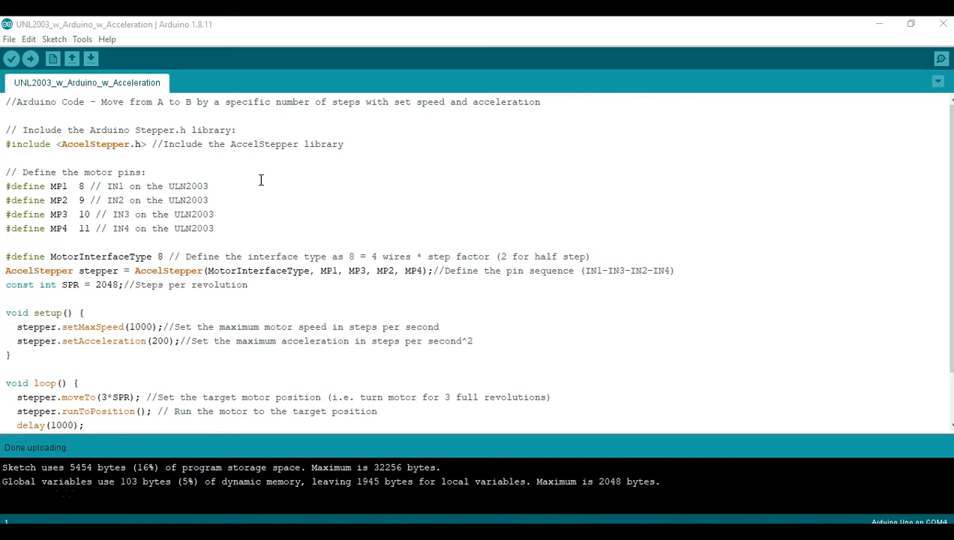
# - Upload the back-and-forth acceleration sketch to the Arduino Uno
pyautogui.scroll(-3)
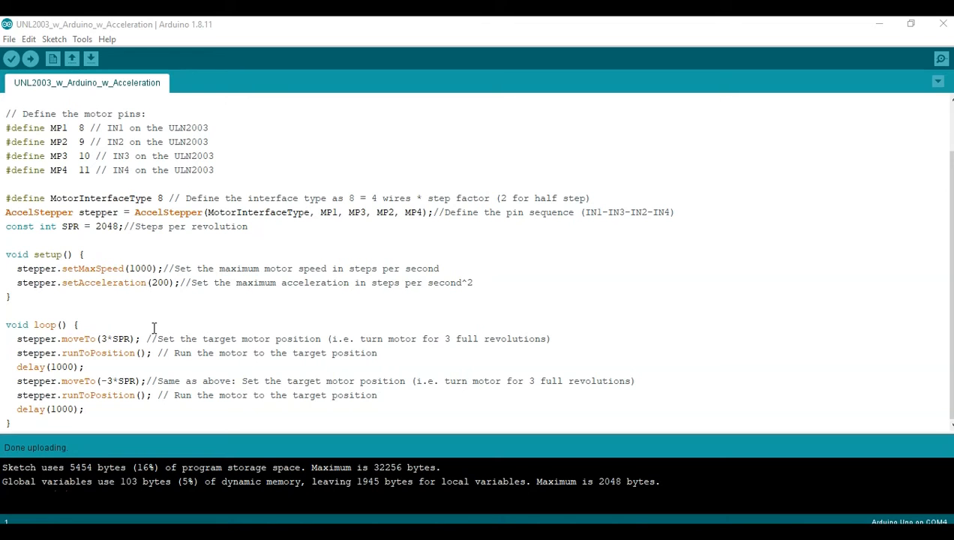
pyautogui.moveTo(507, 325)
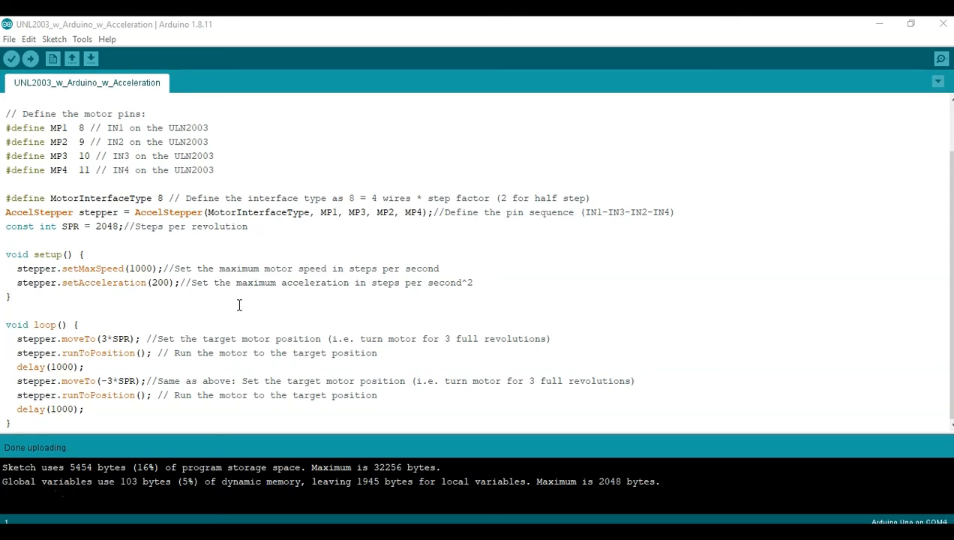
pyautogui.click(30, 59)
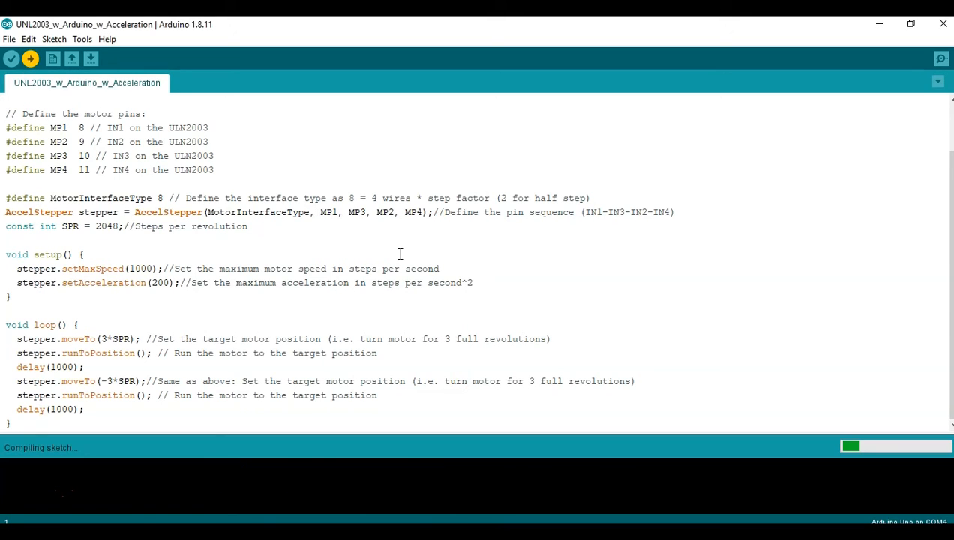
pyautogui.moveTo(740, 261)
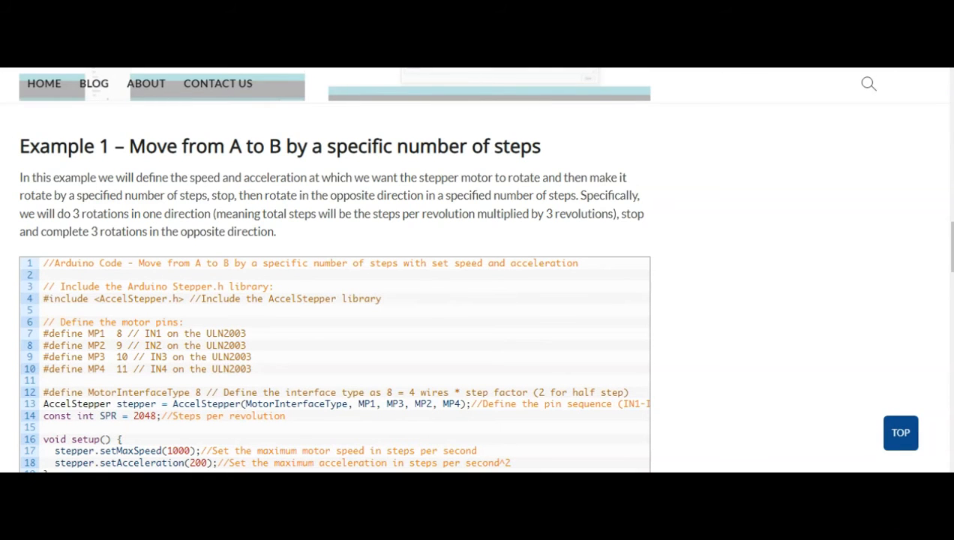
pyautogui.scroll(-3)
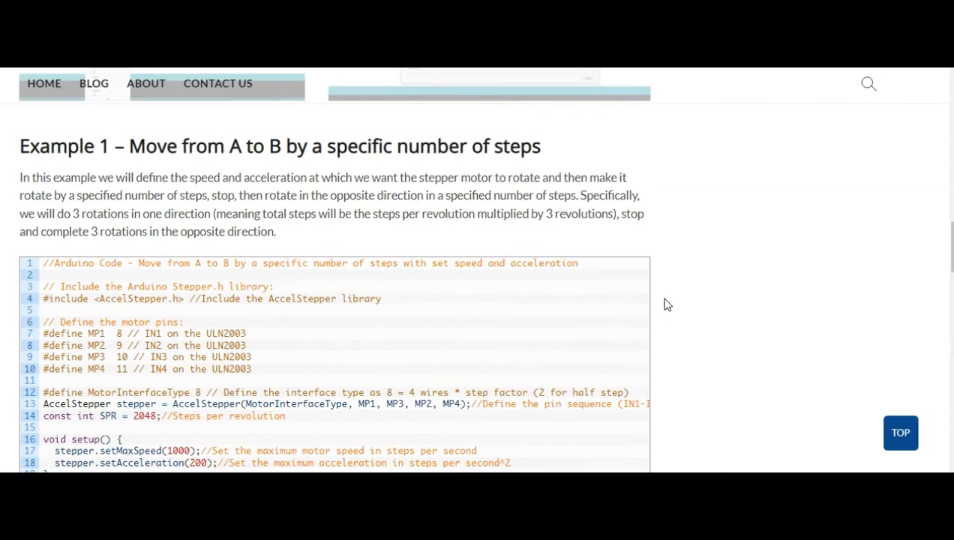
pyautogui.moveTo(684, 299)
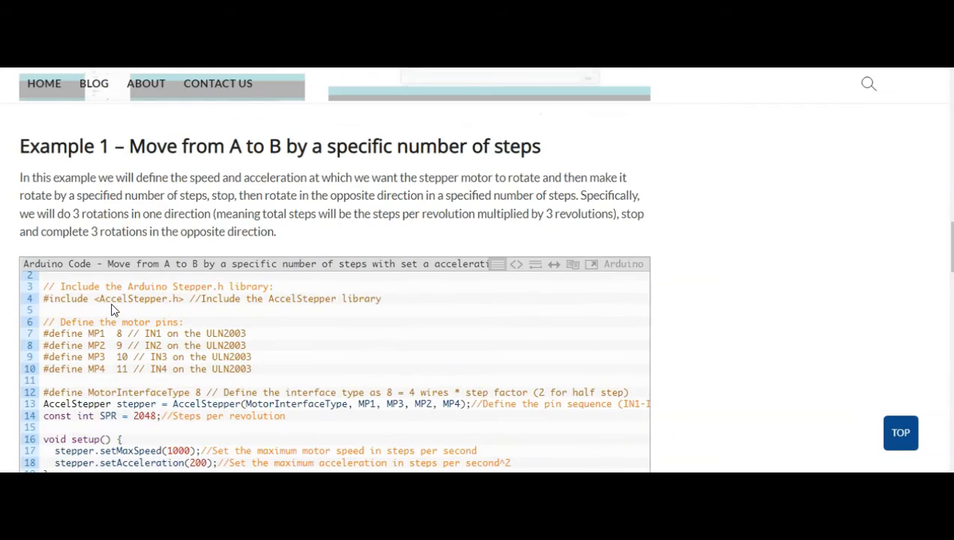
pyautogui.scroll(-3)
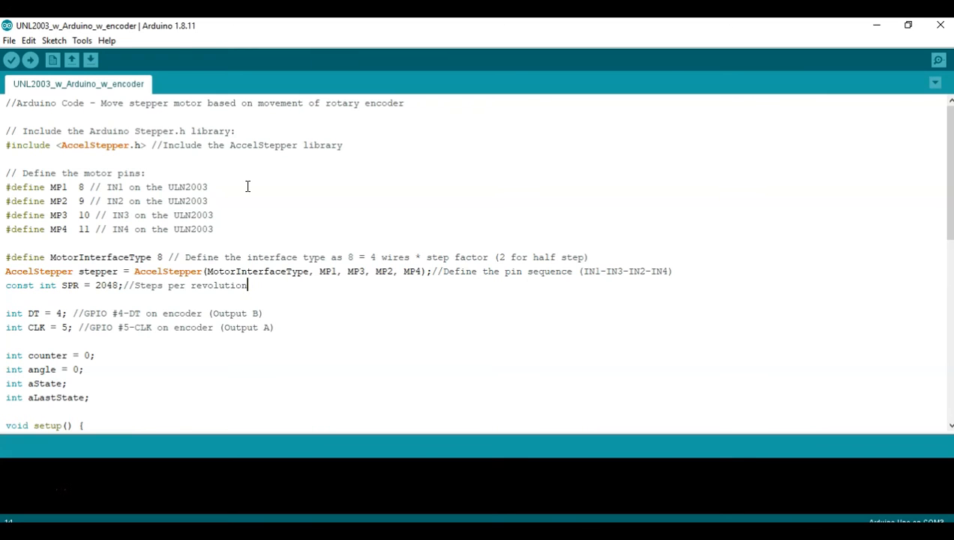
# - Scroll the encoder sketch past its pin declarations into setup() with pull-up pin modes
pyautogui.scroll(-3)
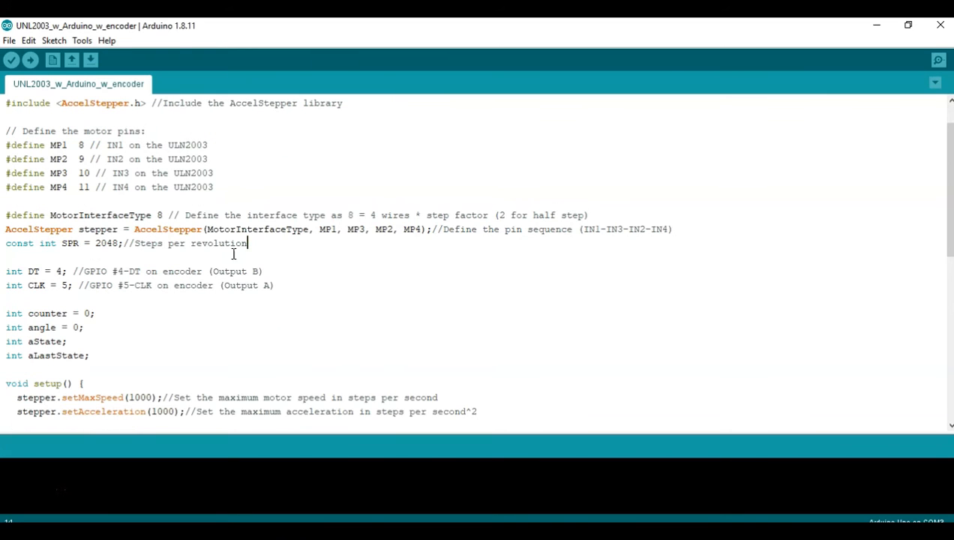
pyautogui.scroll(-3)
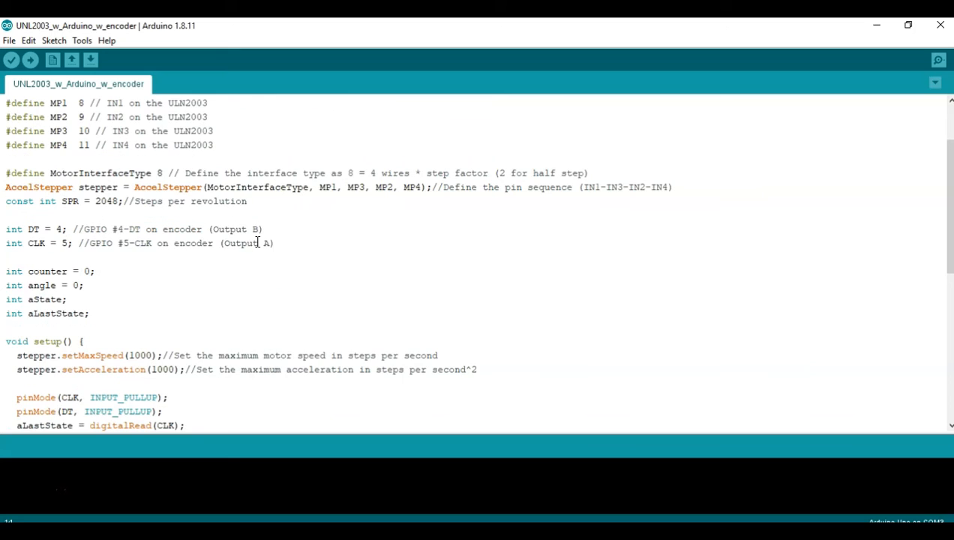
pyautogui.moveTo(247, 239)
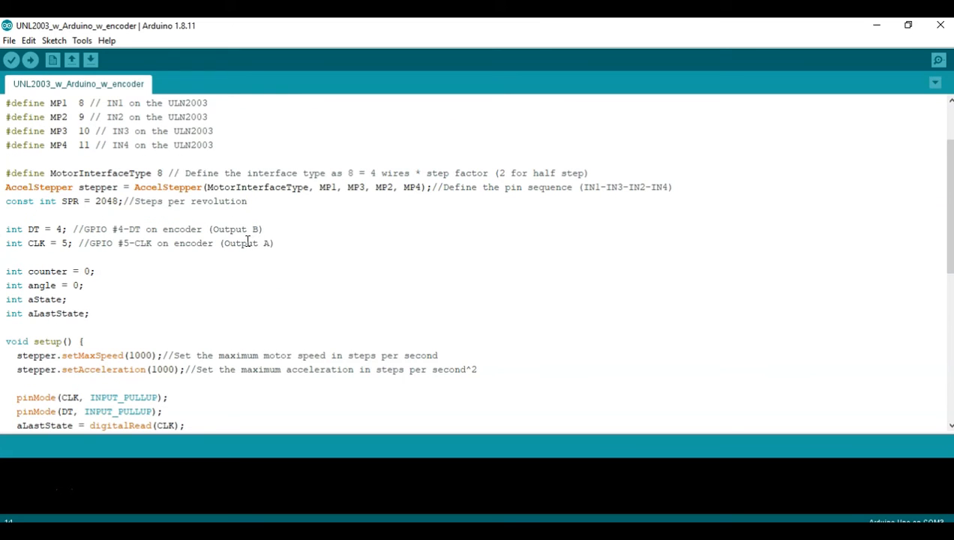
pyautogui.moveTo(295, 239)
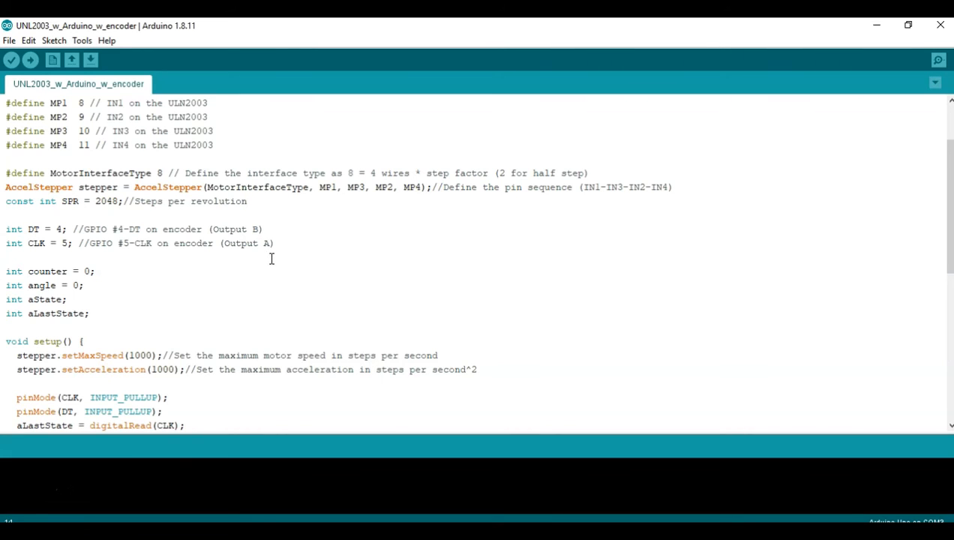
pyautogui.scroll(-3)
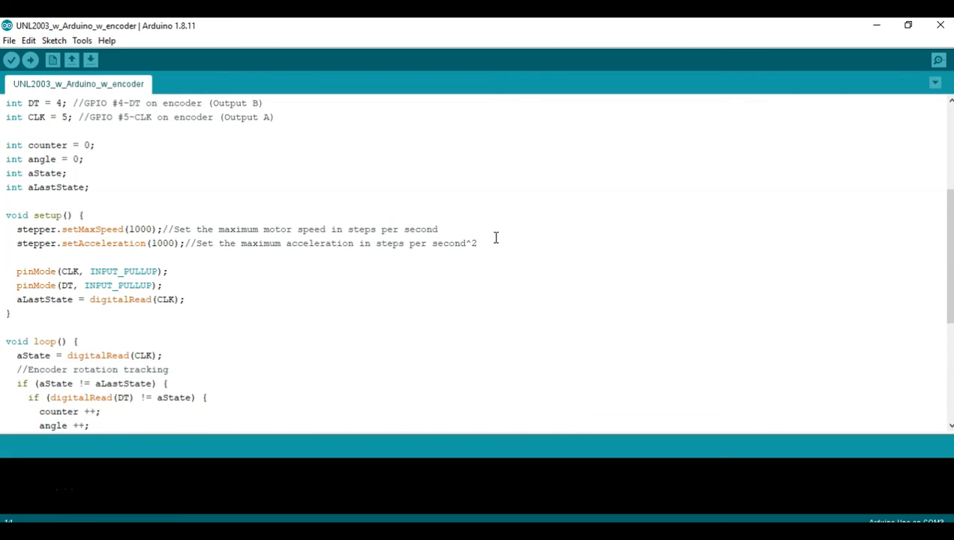
pyautogui.moveTo(249, 250)
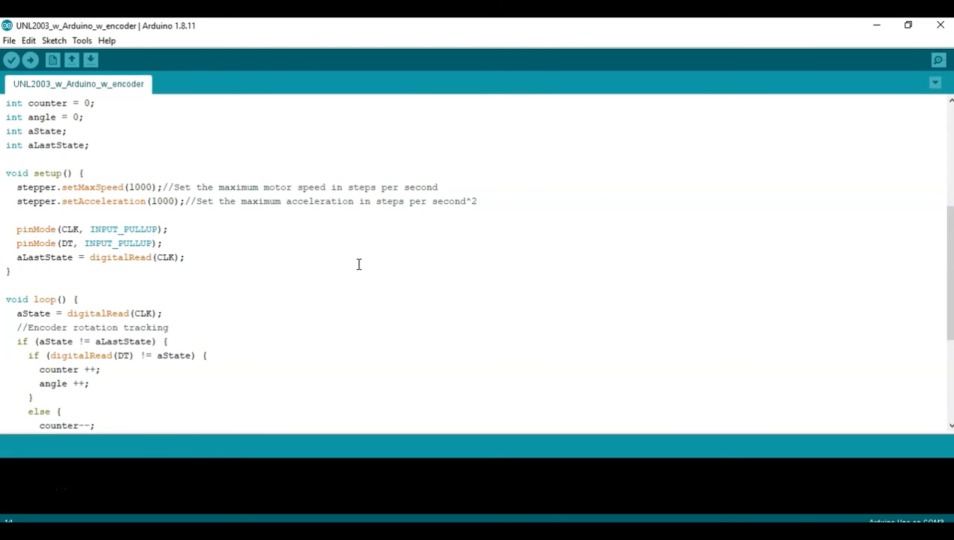
pyautogui.scroll(-3)
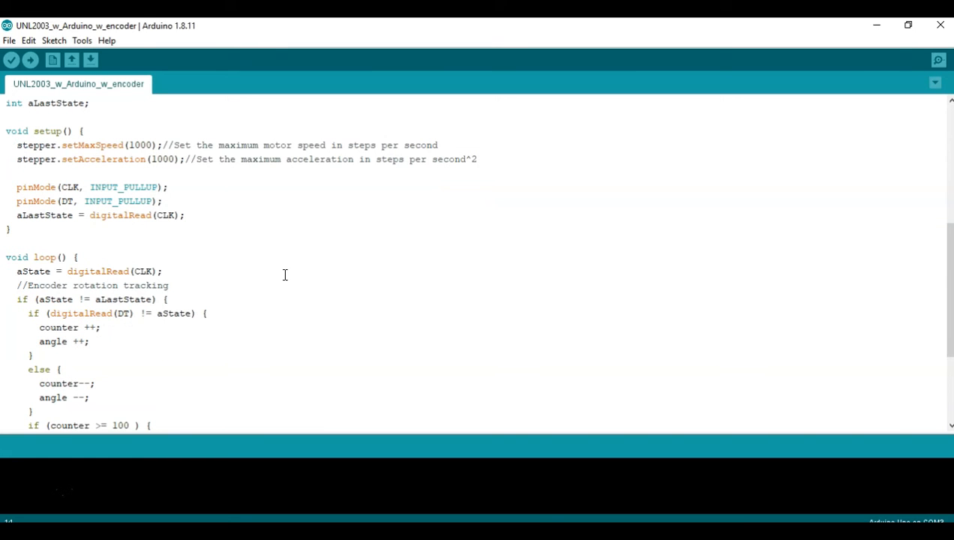
pyautogui.moveTo(32, 214)
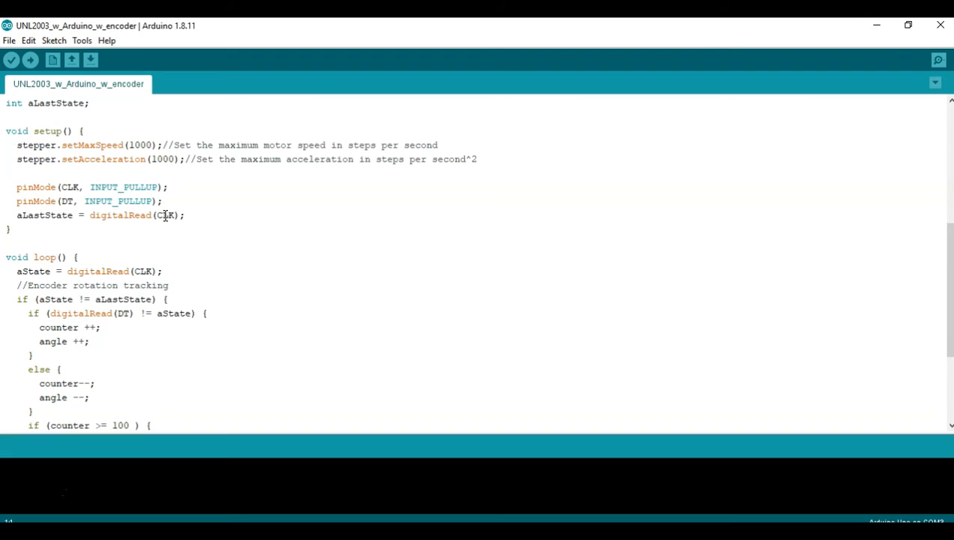
pyautogui.scroll(-3)
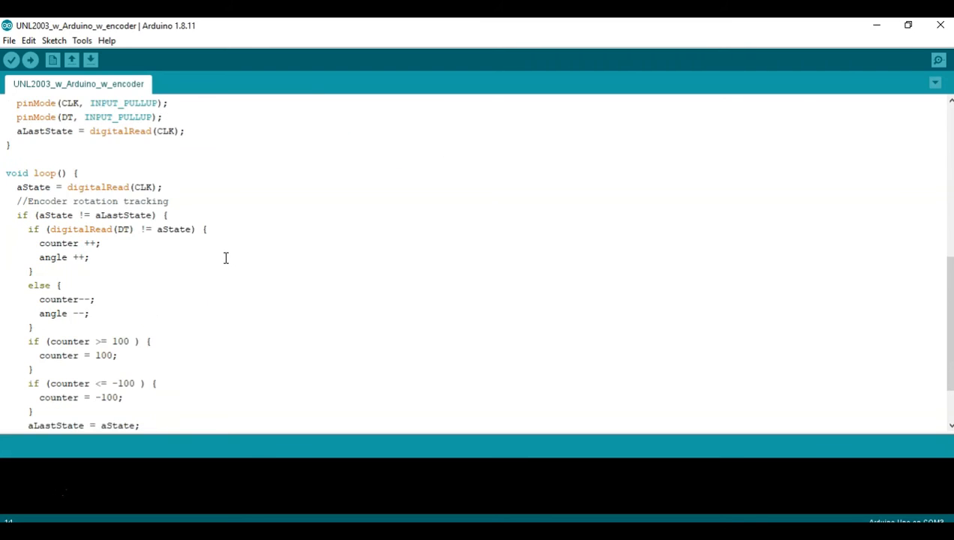
pyautogui.scroll(-3)
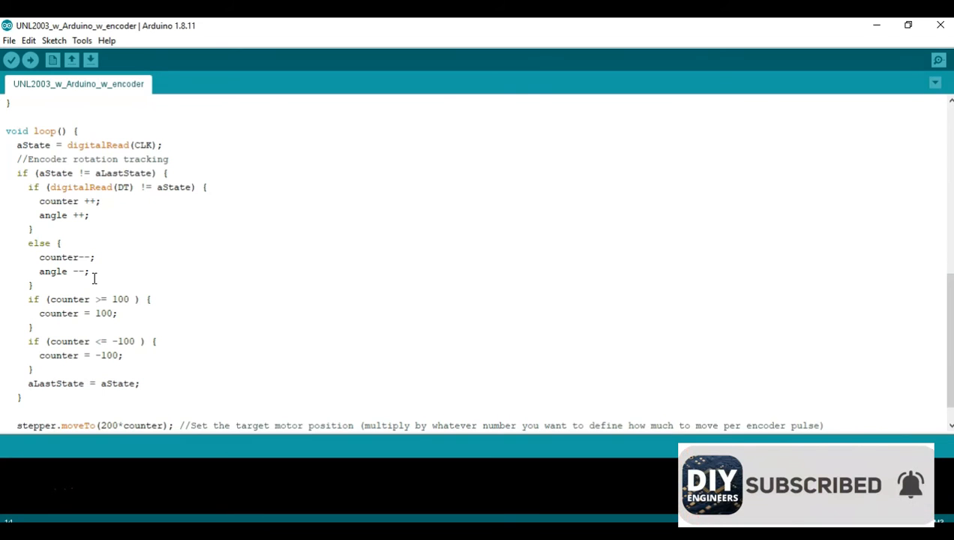
pyautogui.moveTo(181, 239)
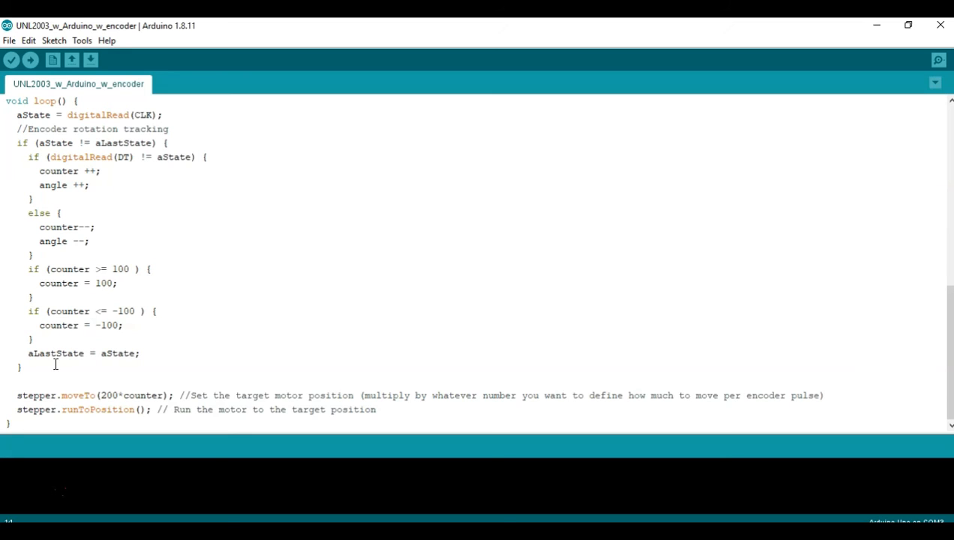
pyautogui.moveTo(60, 388)
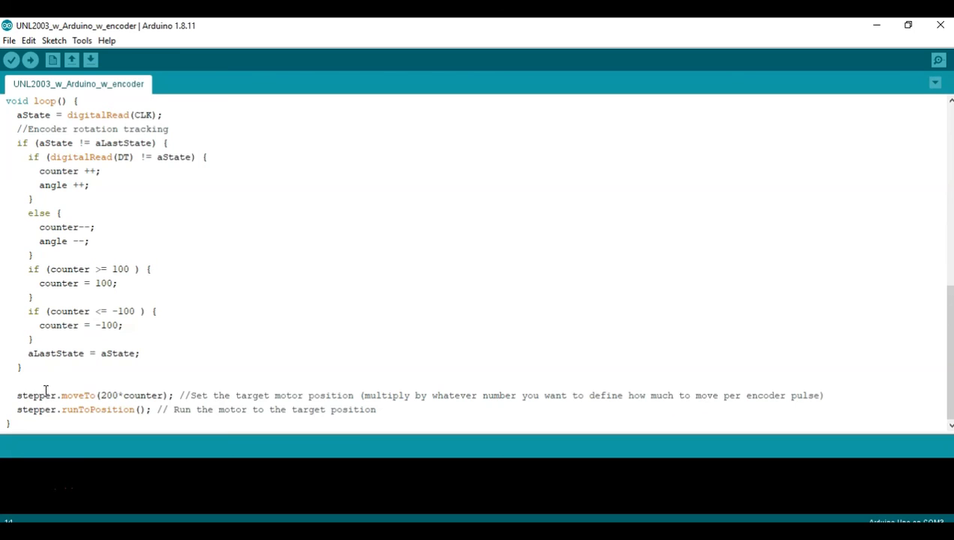
pyautogui.moveTo(110, 390)
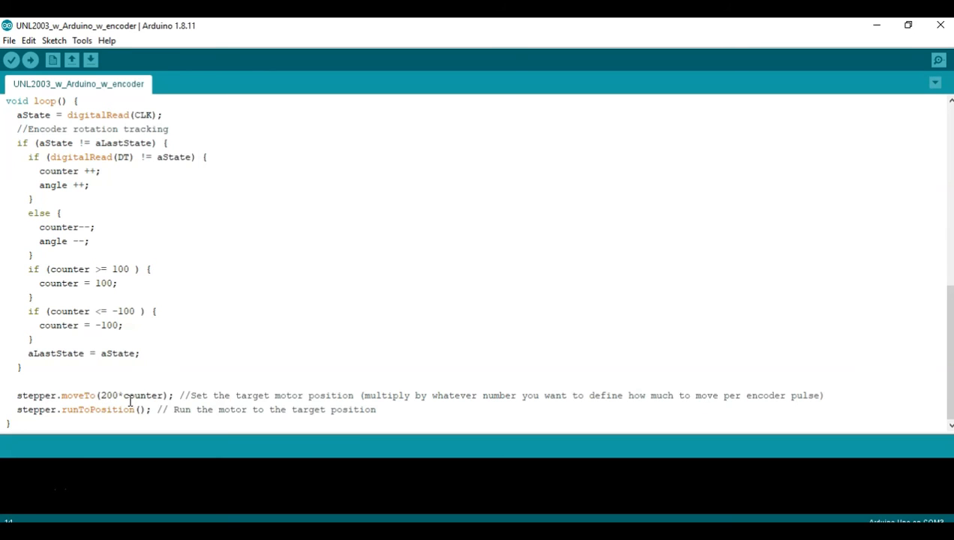
pyautogui.moveTo(240, 350)
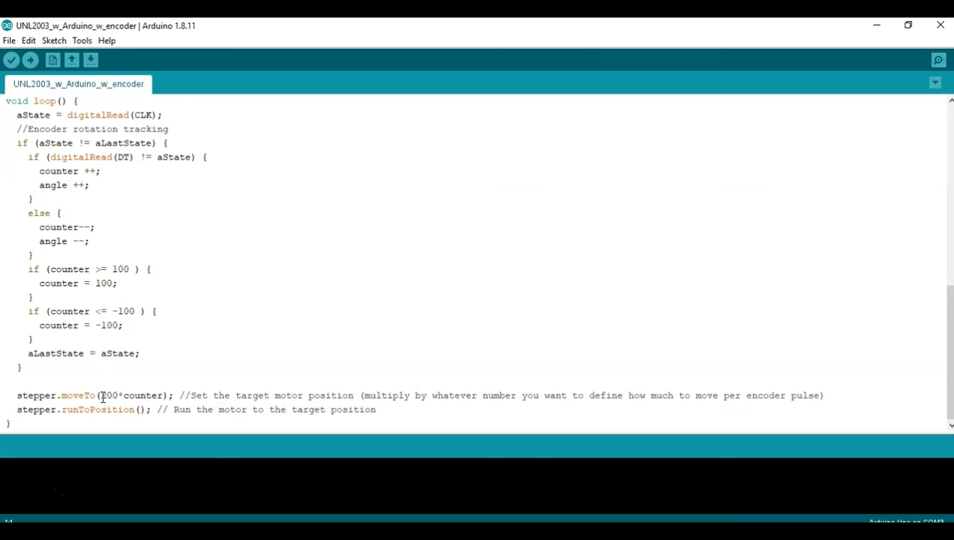
pyautogui.moveTo(156, 340)
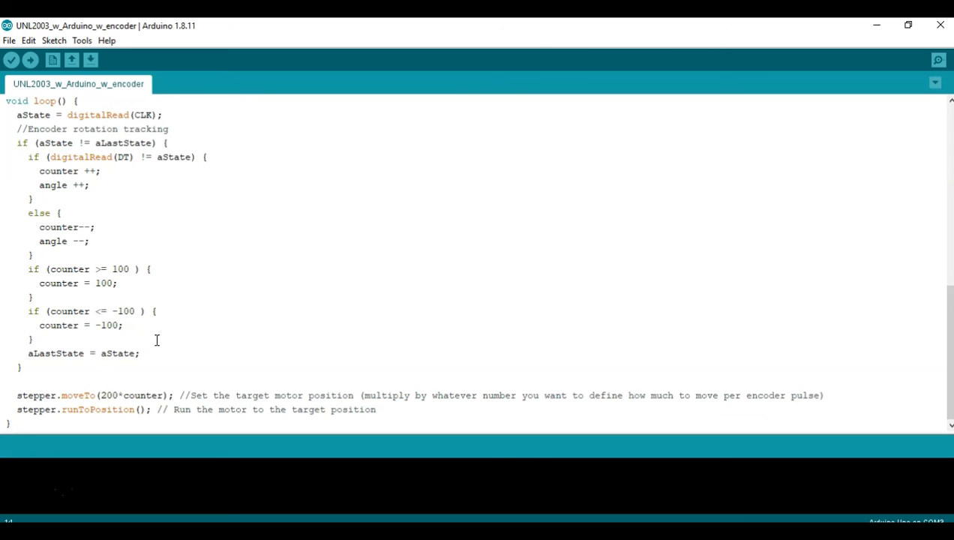
pyautogui.moveTo(210, 361)
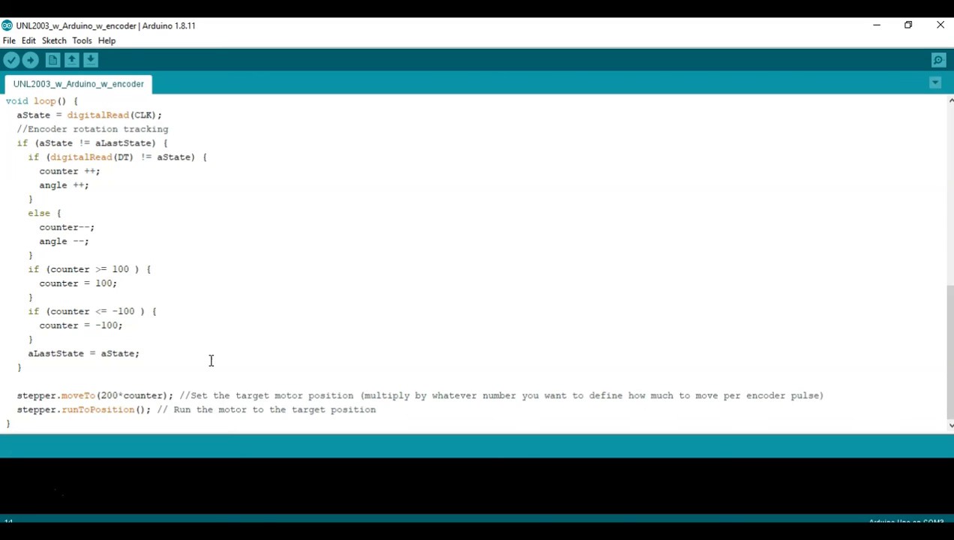
pyautogui.moveTo(55, 409)
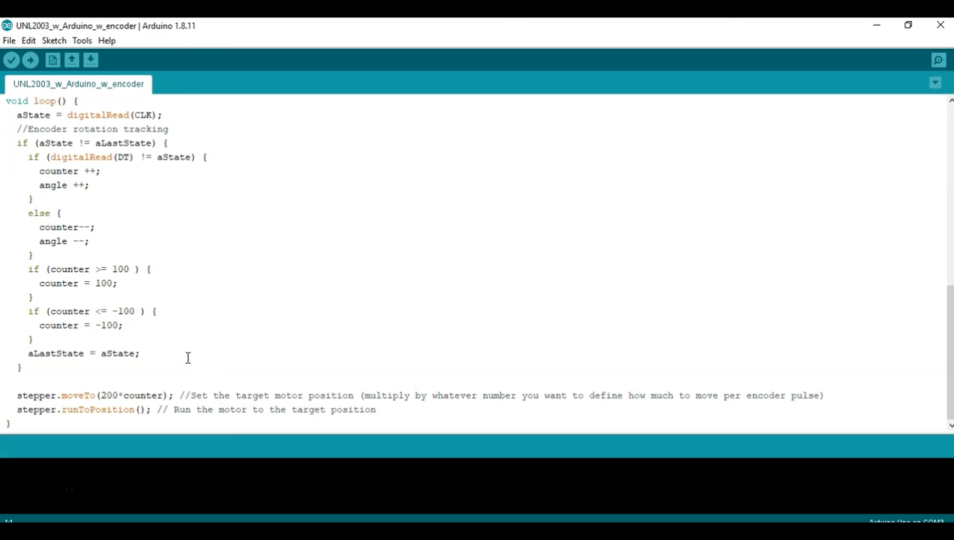
pyautogui.moveTo(273, 335)
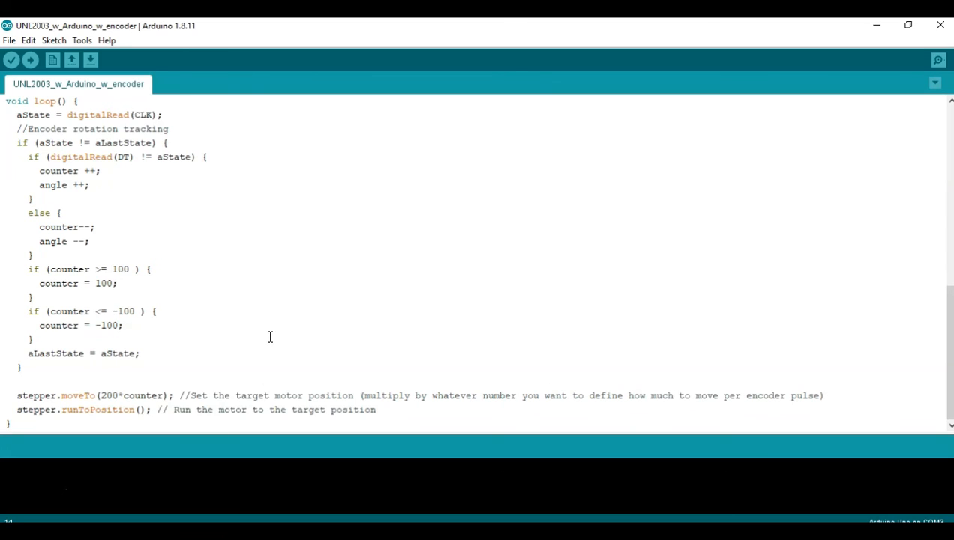
pyautogui.moveTo(133, 399)
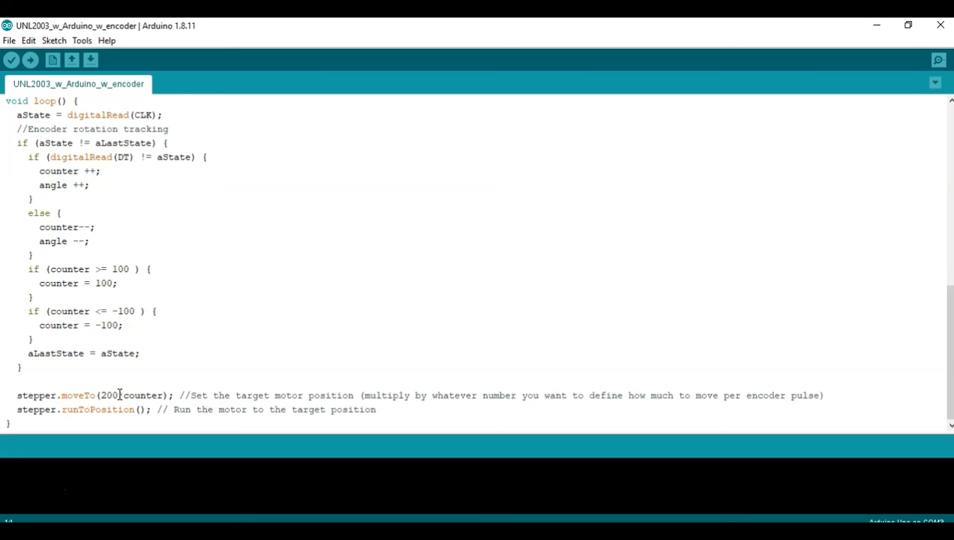
pyautogui.write('*')
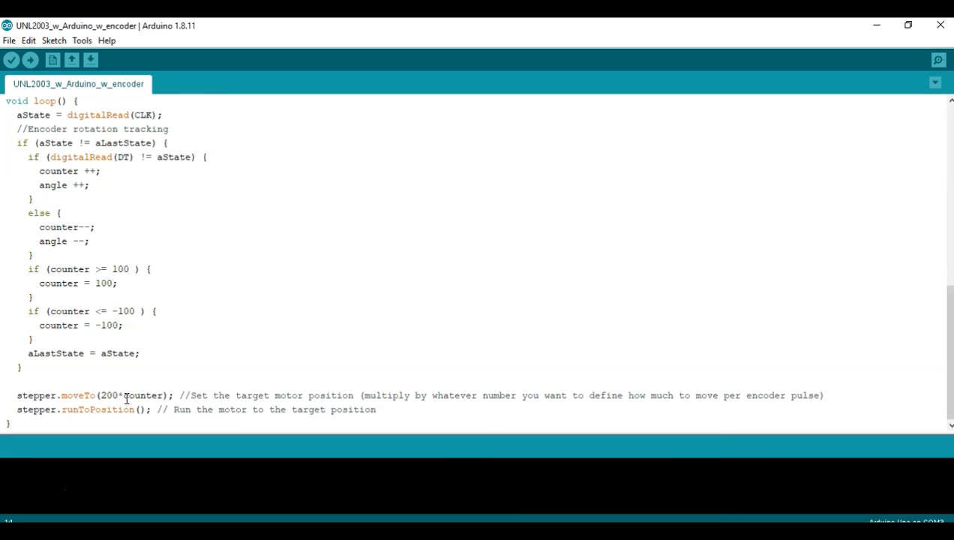